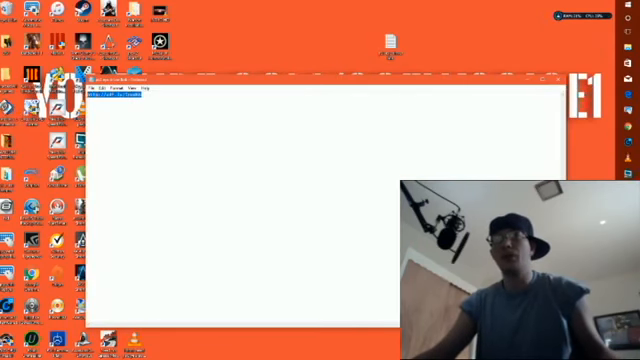
- Switch from Notepad to Chrome on the Google start page and paste into the address bar
{"action": "left_click", "coordinate": [390, 112]}
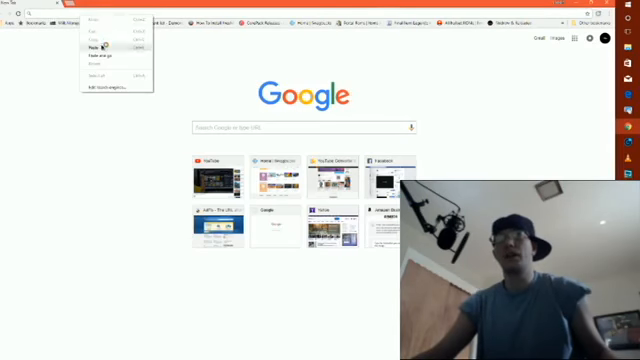
{"action": "left_click", "coordinate": [96, 52]}
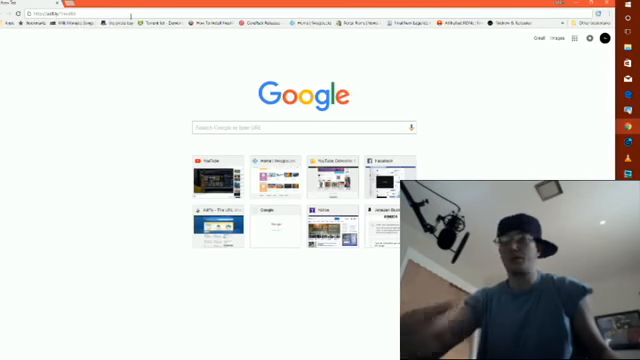